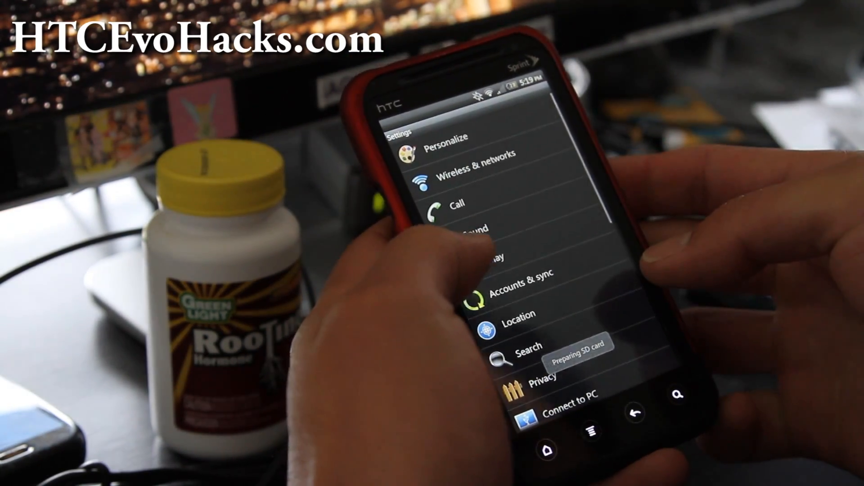
Open the Power settings page listing Power saver and Fast boot.
{"action": "scroll", "scroll_direction": "down", "scroll_amount": 3}
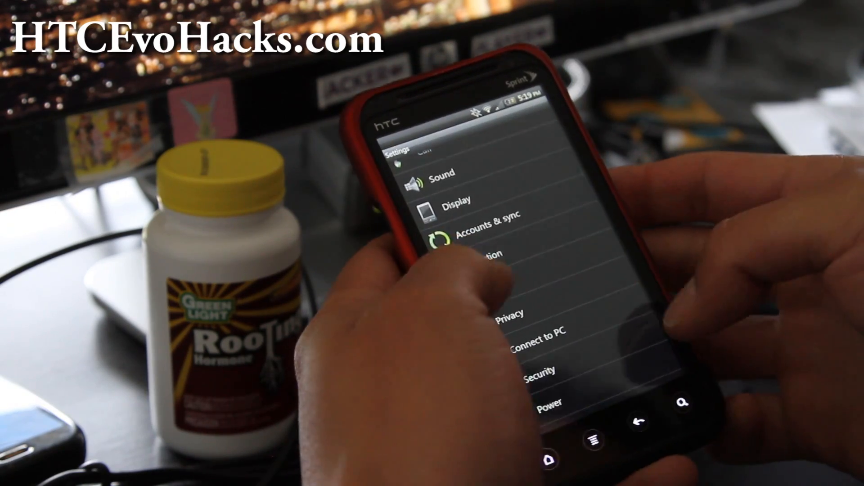
{"action": "left_click", "coordinate": [545, 402]}
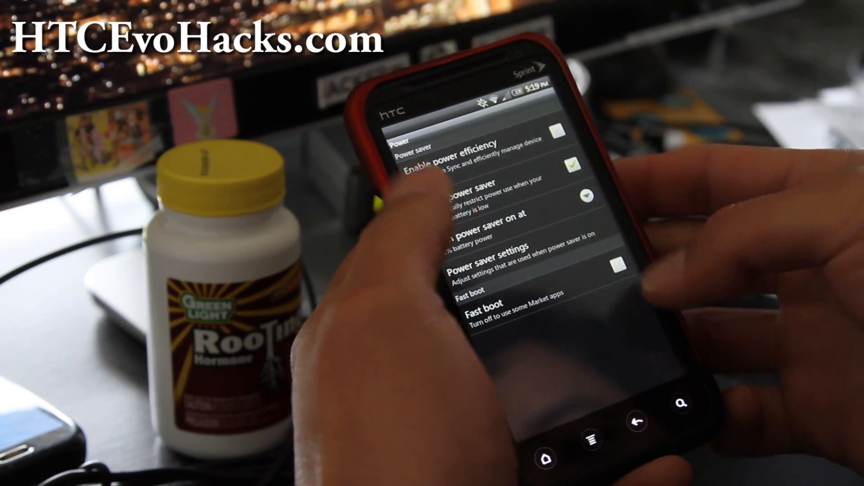